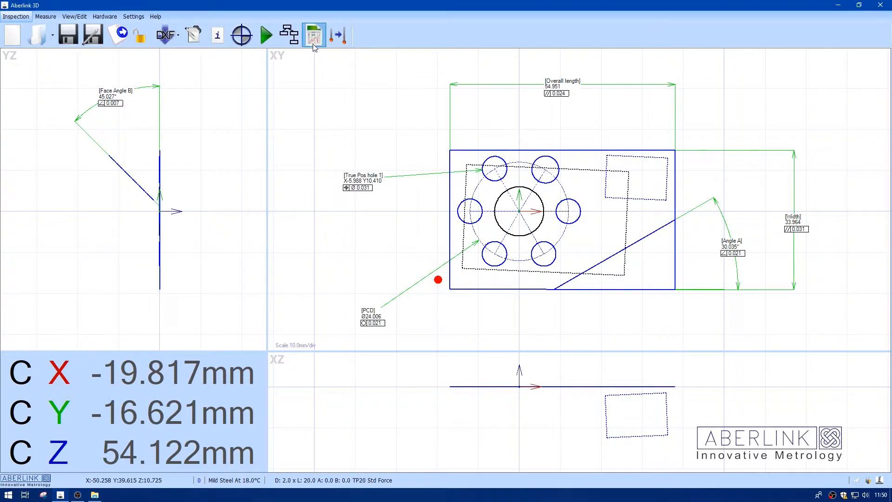
- Select the Multiple Components report in Reports, keeping Standard style and choosing Portrait orientation
{"action": "left_click", "coordinate": [314, 35]}
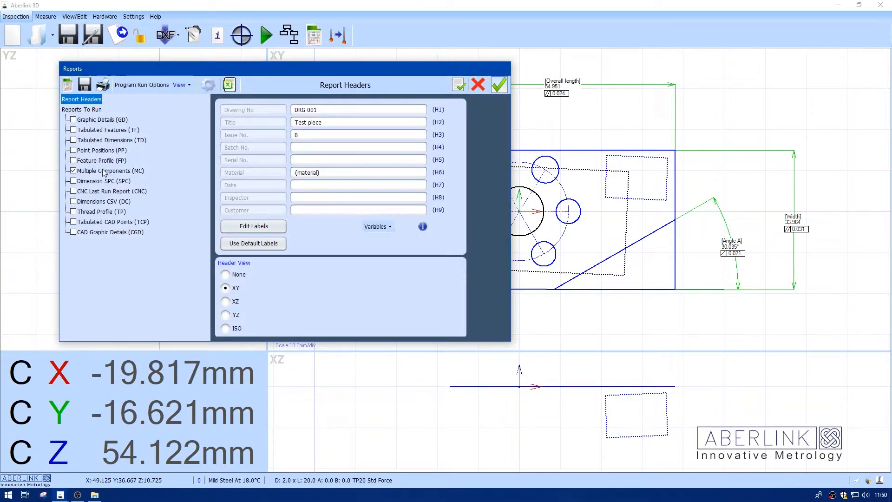
{"action": "left_click", "coordinate": [109, 171]}
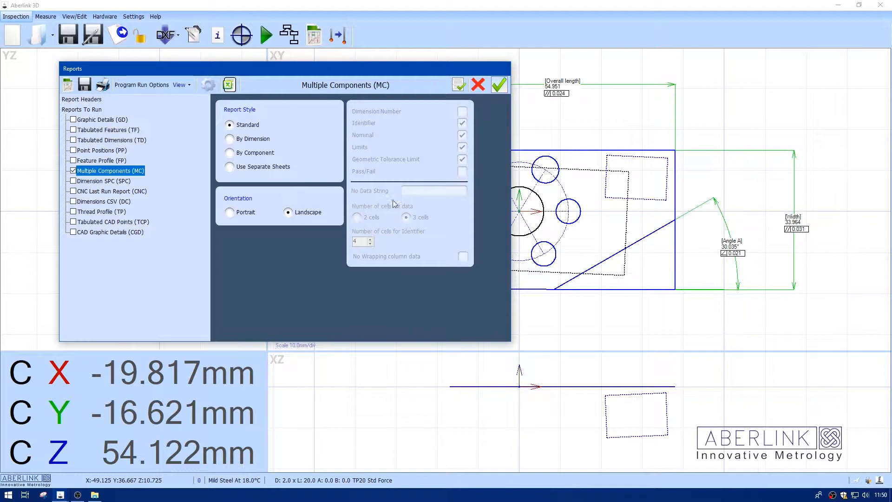
{"action": "mouse_move", "coordinate": [307, 173]}
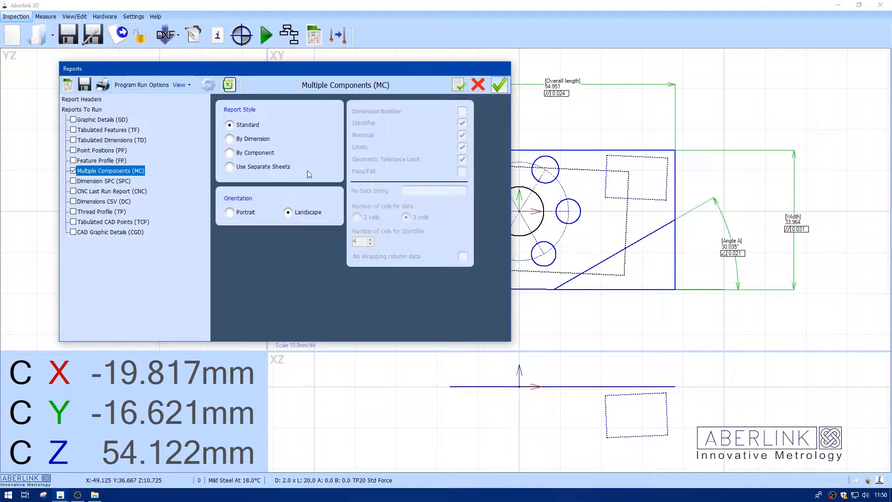
{"action": "left_click", "coordinate": [229, 212]}
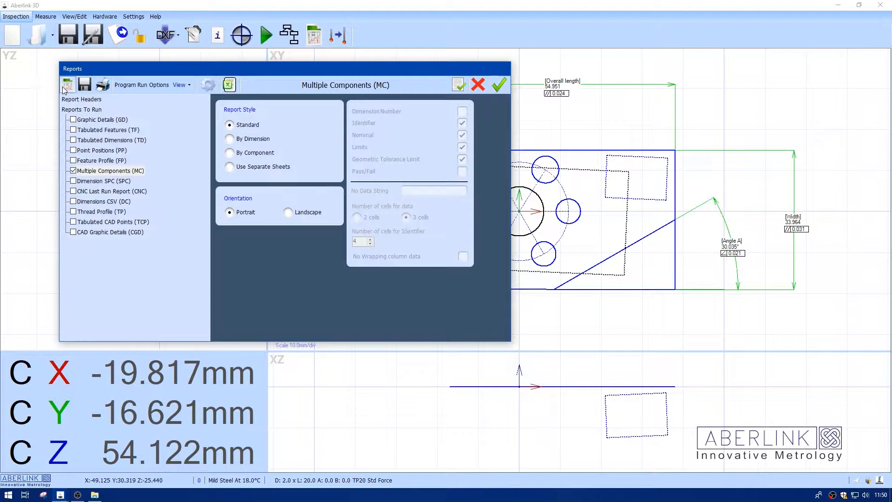
- Preview the Standard Multiple Components report showing both components' dimensions with PASS results
{"action": "left_click", "coordinate": [499, 85]}
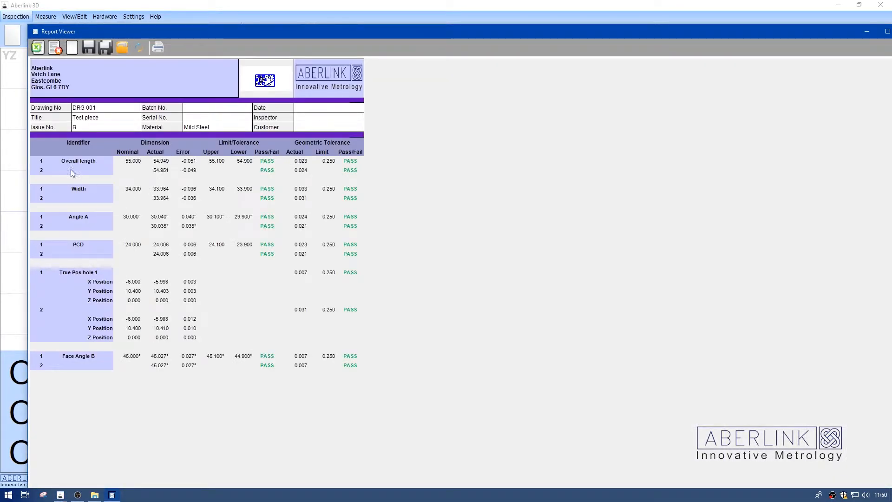
{"action": "mouse_move", "coordinate": [80, 165]}
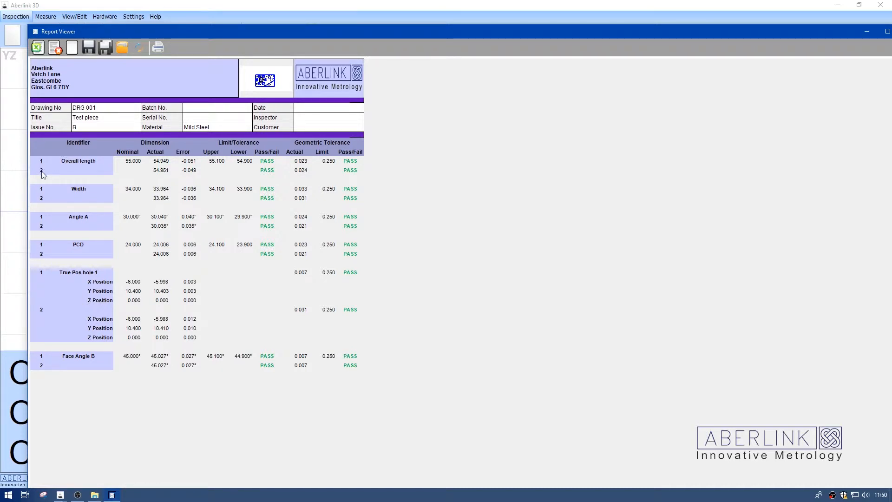
{"action": "mouse_move", "coordinate": [162, 164]}
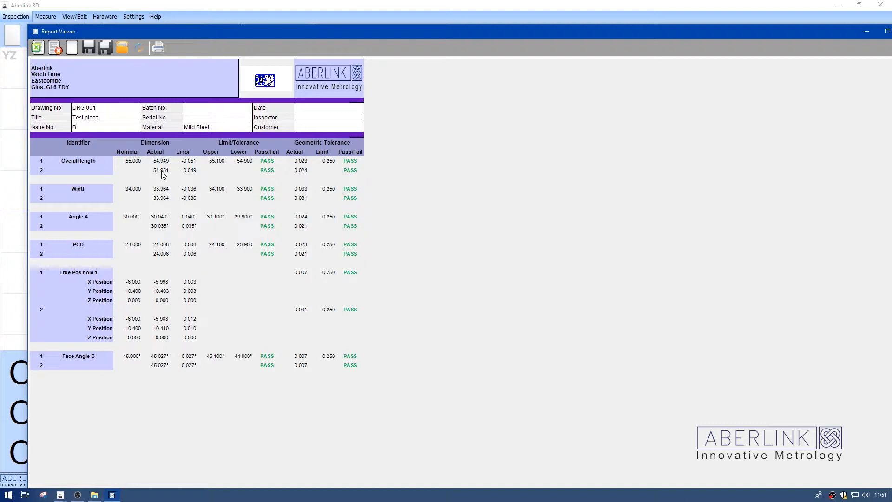
{"action": "mouse_move", "coordinate": [845, 39]}
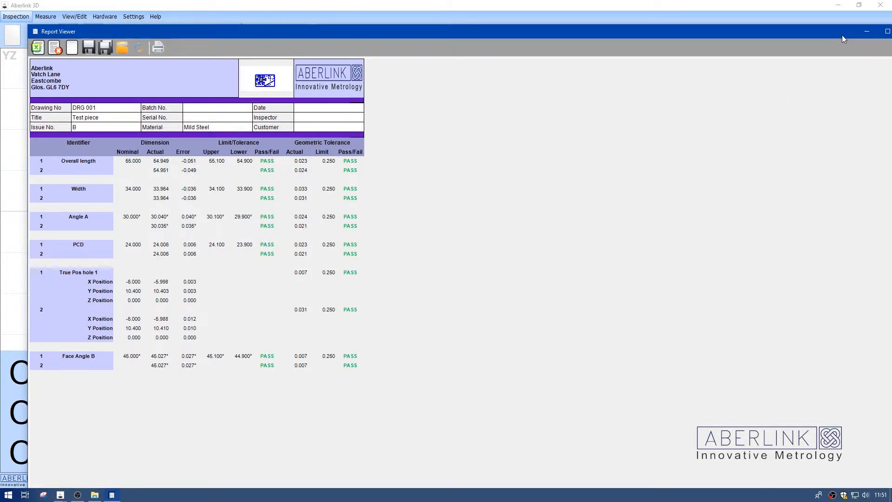
- Switch to By Dimension style and preview dimensions as rows against components 1 and 2
{"action": "left_click", "coordinate": [884, 31]}
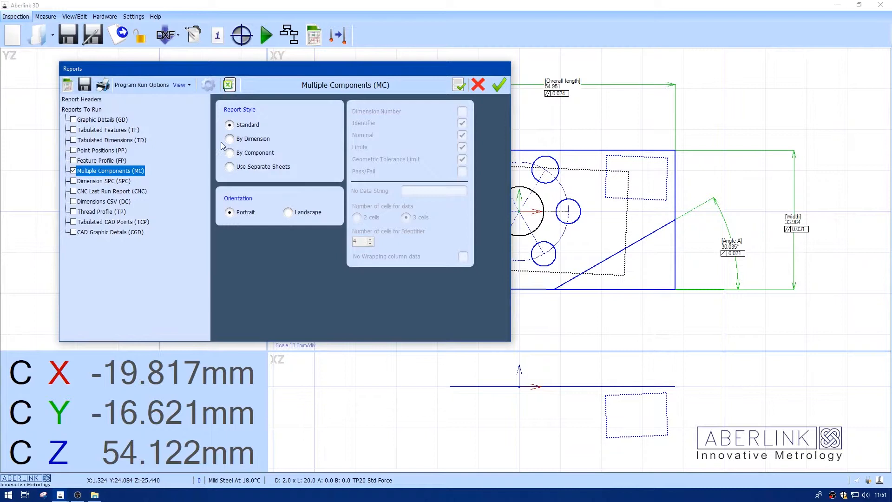
{"action": "left_click", "coordinate": [229, 139]}
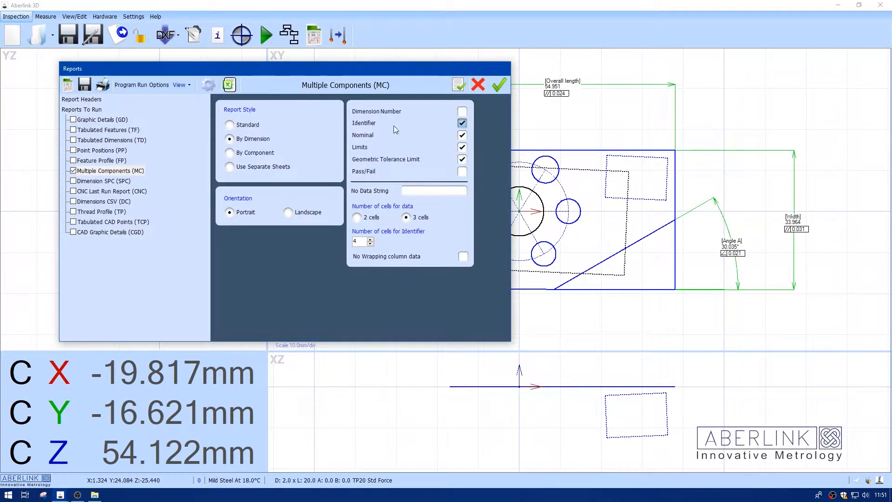
{"action": "left_click", "coordinate": [462, 111]}
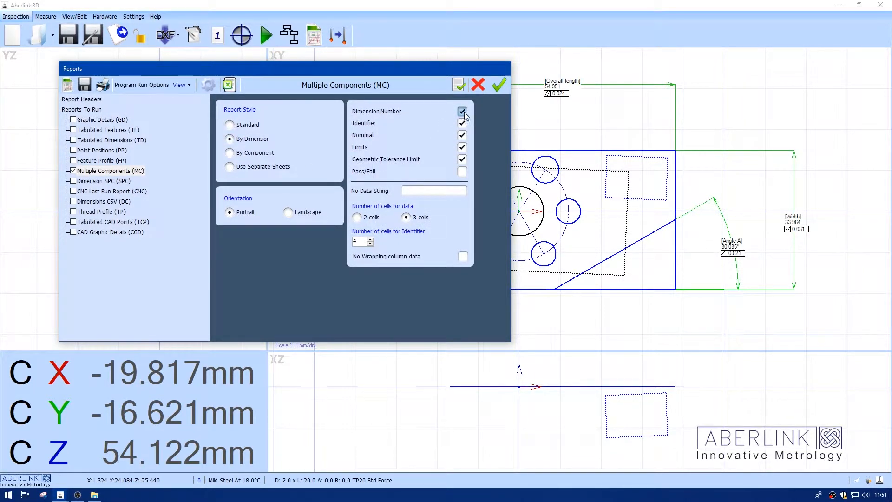
{"action": "left_click", "coordinate": [462, 111]}
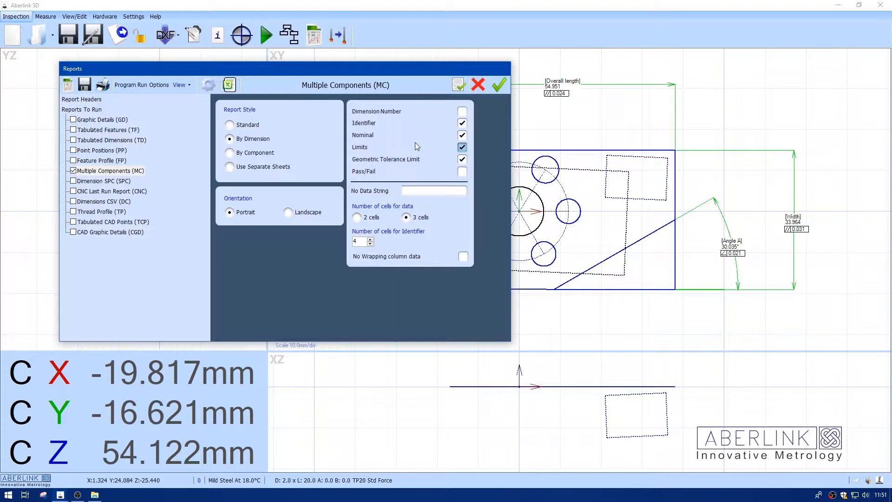
{"action": "mouse_move", "coordinate": [67, 84]}
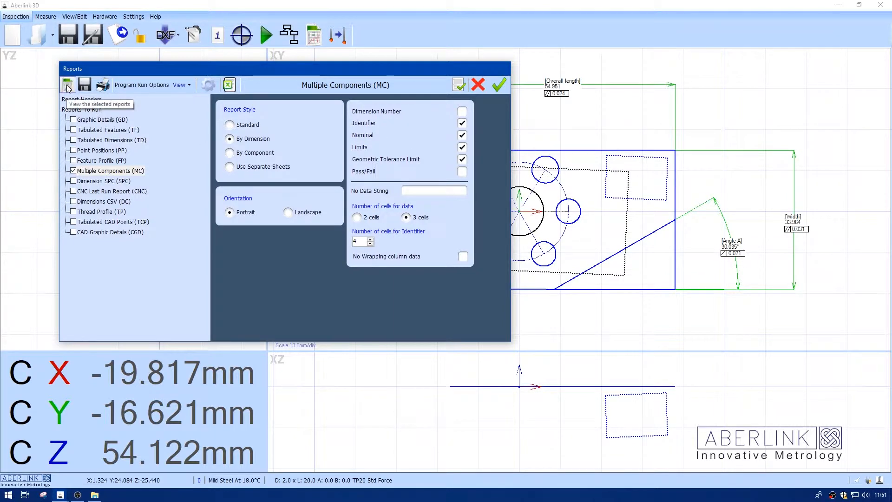
{"action": "left_click", "coordinate": [68, 84]}
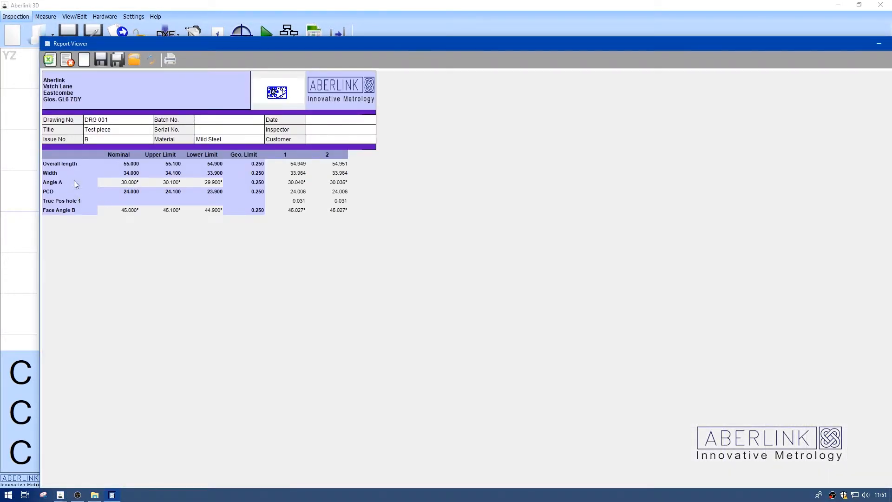
{"action": "mouse_move", "coordinate": [95, 172]}
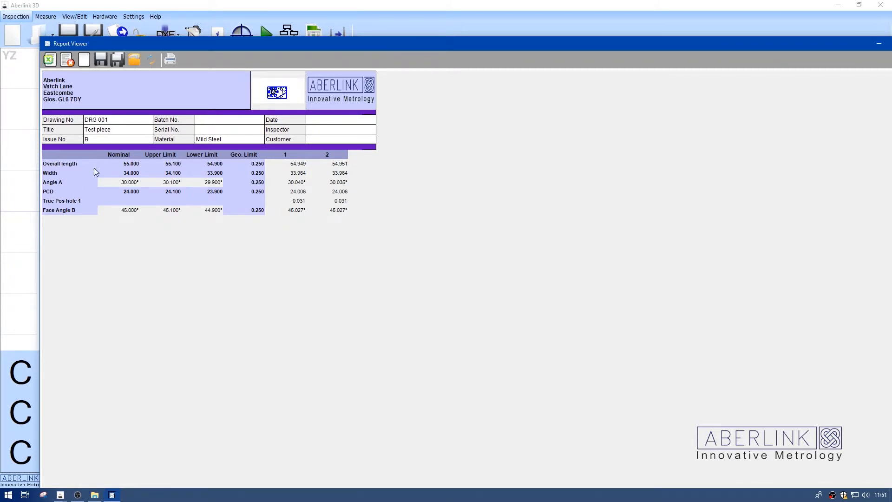
{"action": "mouse_move", "coordinate": [297, 167]}
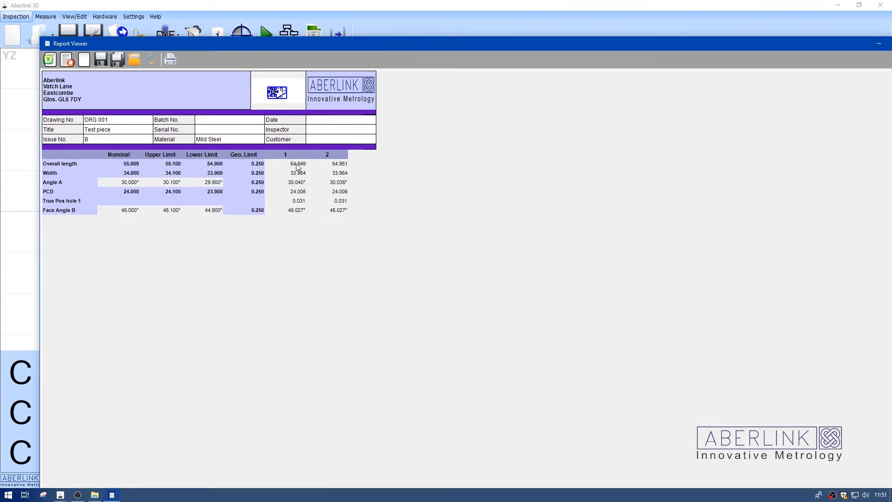
{"action": "mouse_move", "coordinate": [326, 162]}
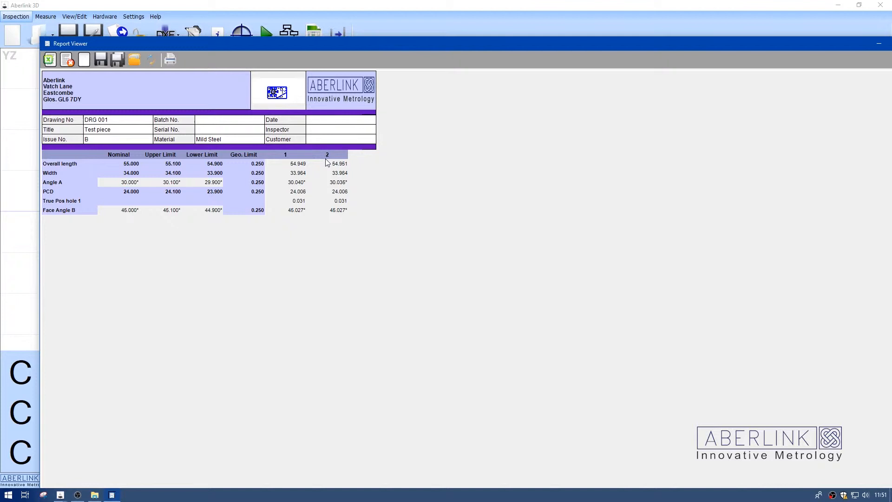
{"action": "mouse_move", "coordinate": [193, 208]}
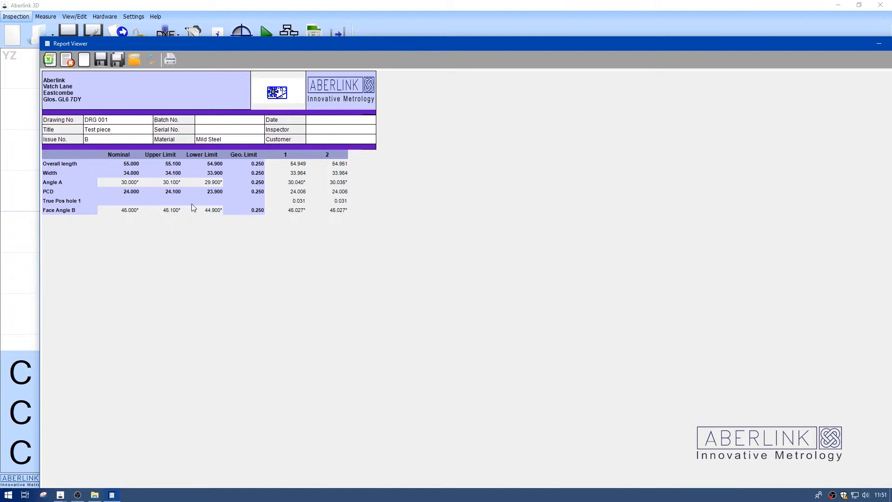
{"action": "left_click", "coordinate": [160, 201]}
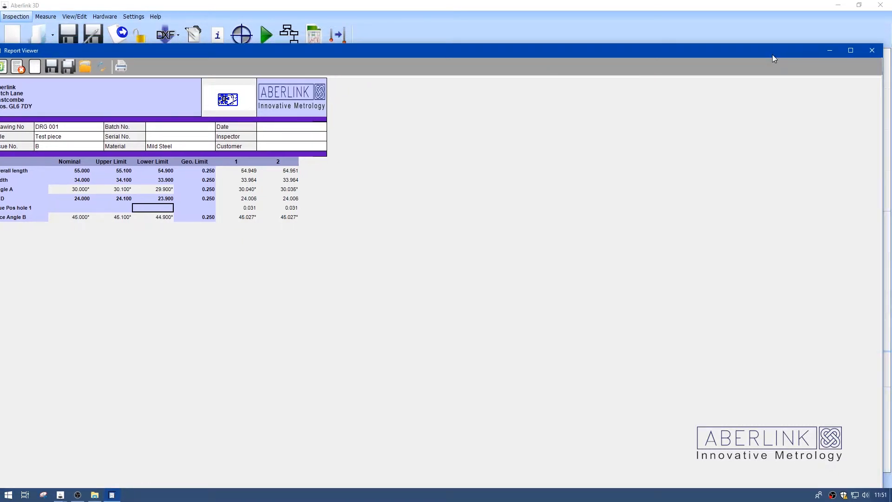
- Set the No Data String to *** and regenerate the report preview
{"action": "left_click", "coordinate": [872, 50]}
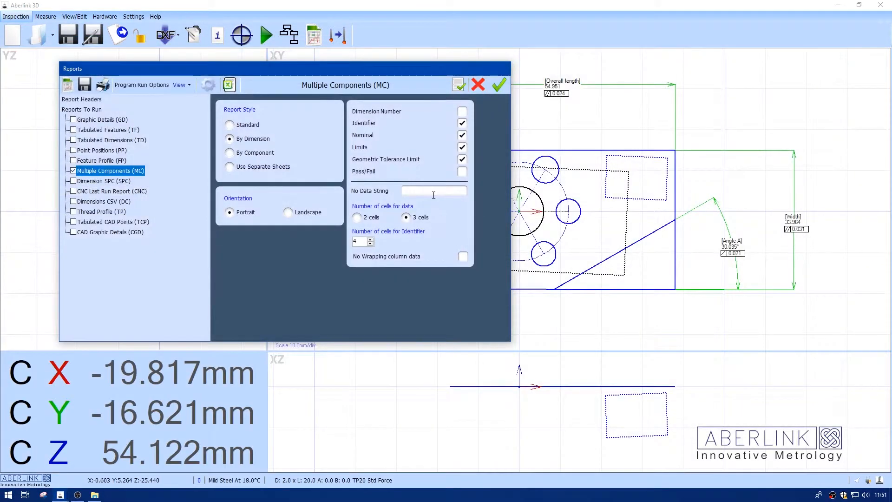
{"action": "left_click", "coordinate": [434, 191]}
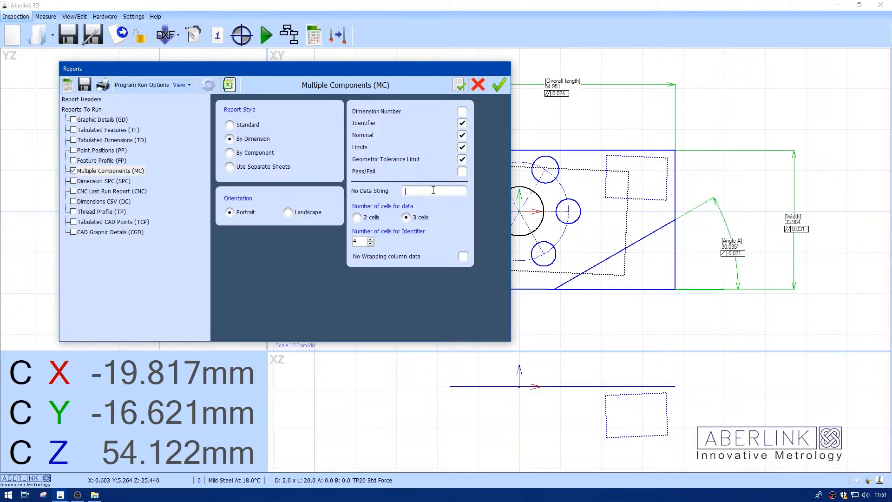
{"action": "type", "text": "***"}
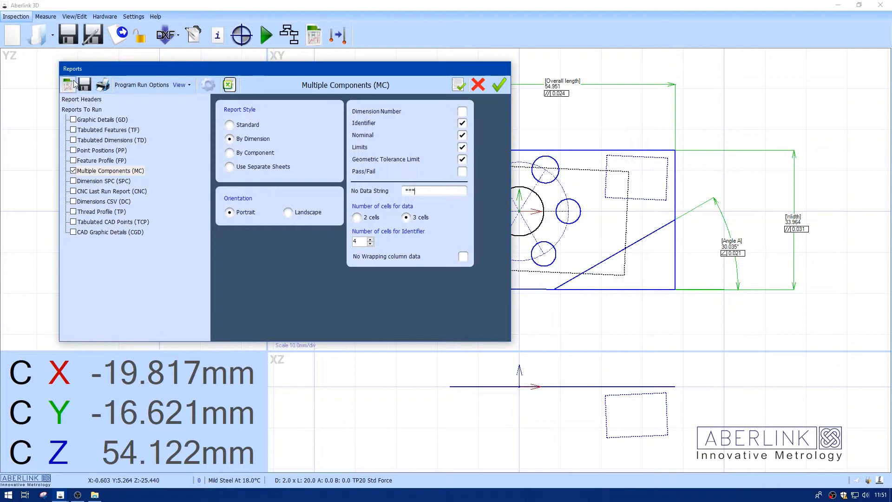
{"action": "left_click", "coordinate": [499, 85]}
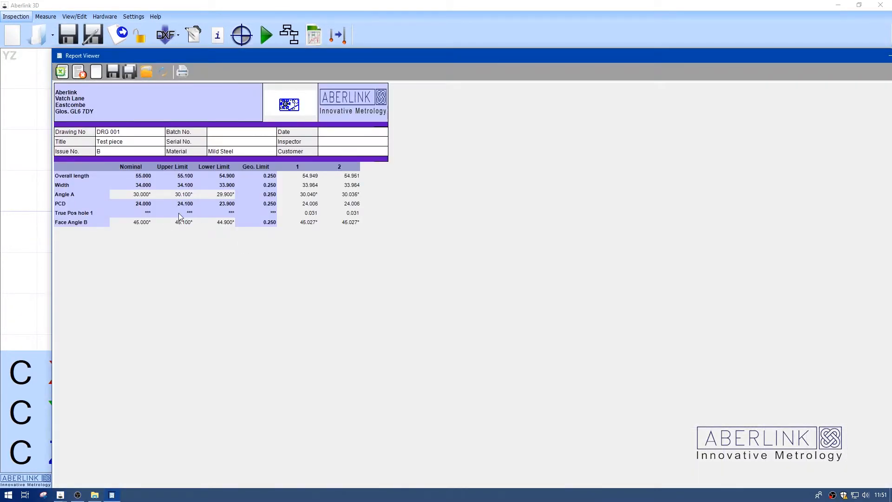
{"action": "mouse_move", "coordinate": [222, 217]}
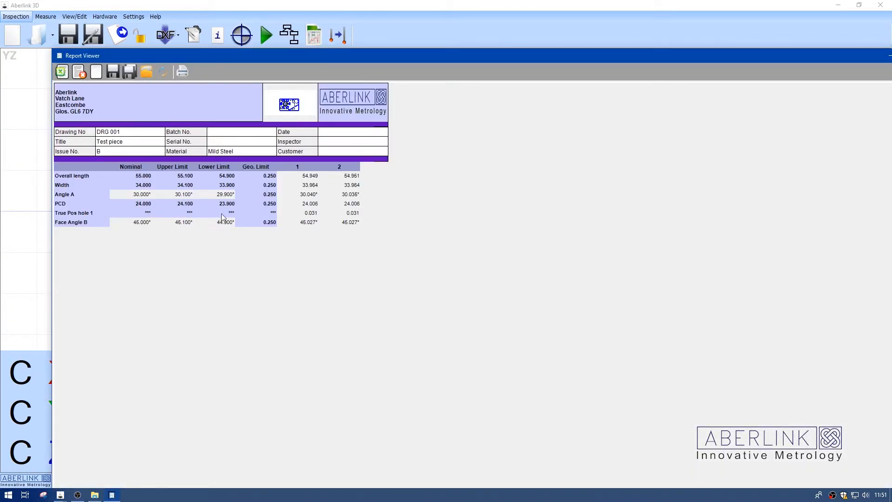
{"action": "mouse_move", "coordinate": [99, 242]}
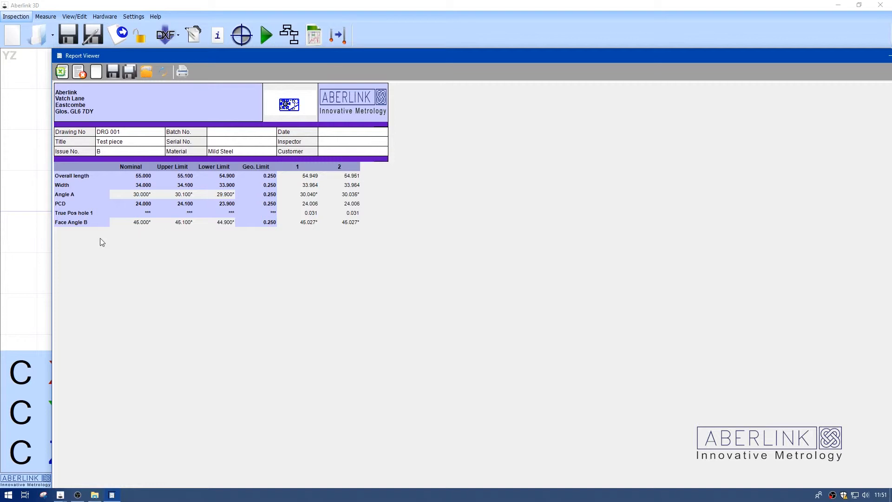
{"action": "mouse_move", "coordinate": [820, 66]}
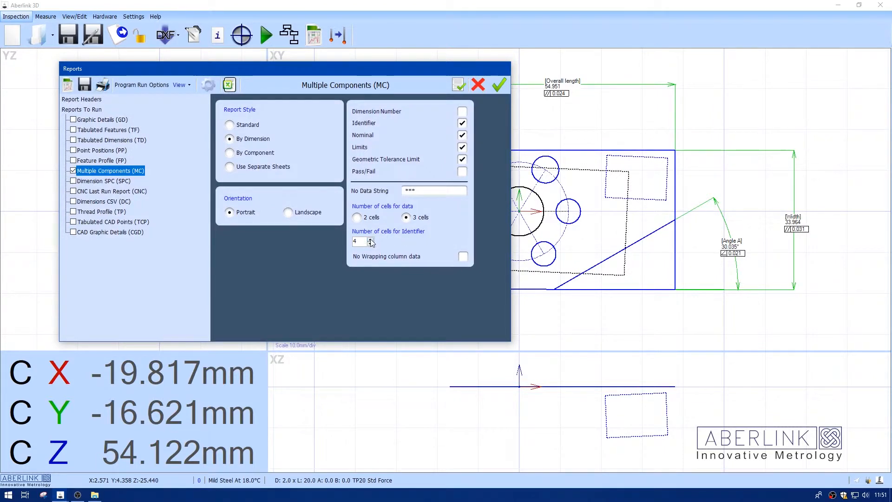
- Raise identifier cells to 8 and select the By Component report style
{"action": "left_click", "coordinate": [370, 239]}
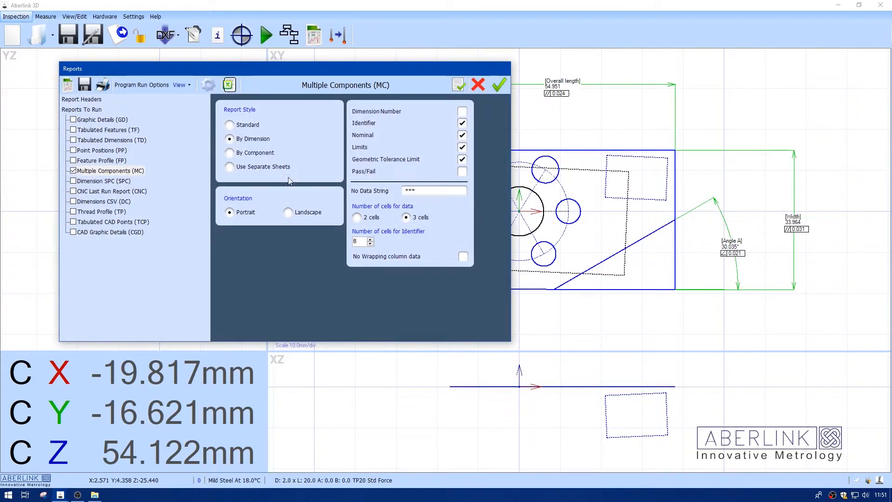
{"action": "left_click", "coordinate": [498, 85]}
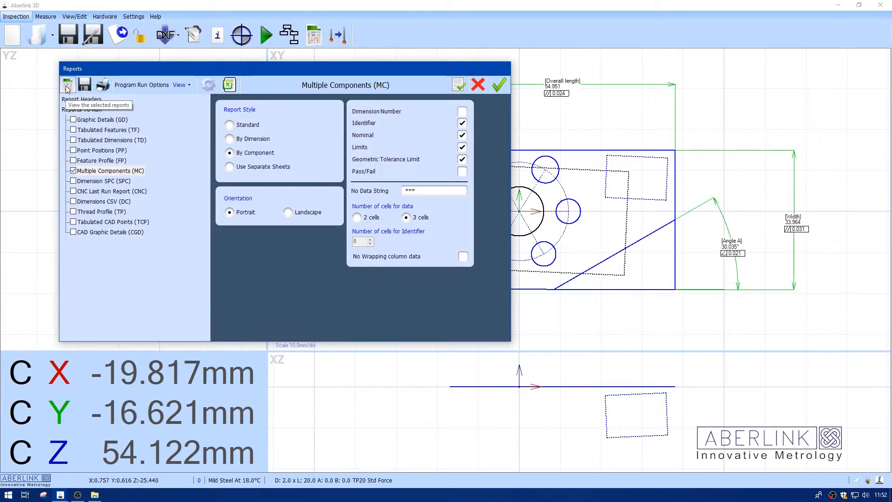
{"action": "left_click", "coordinate": [67, 85]}
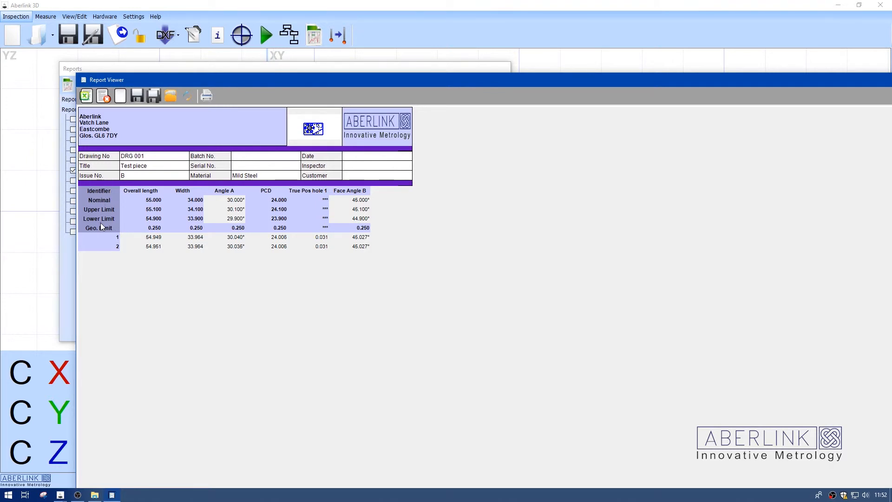
{"action": "mouse_move", "coordinate": [140, 245]}
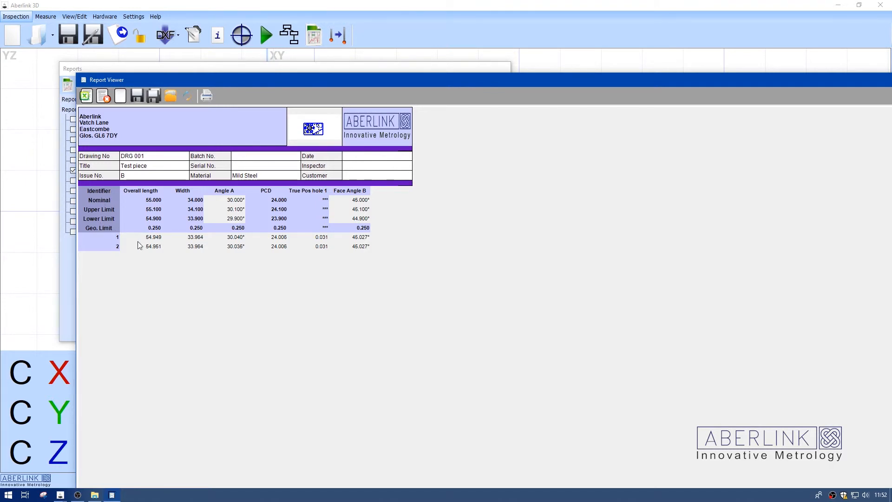
{"action": "mouse_move", "coordinate": [154, 252]}
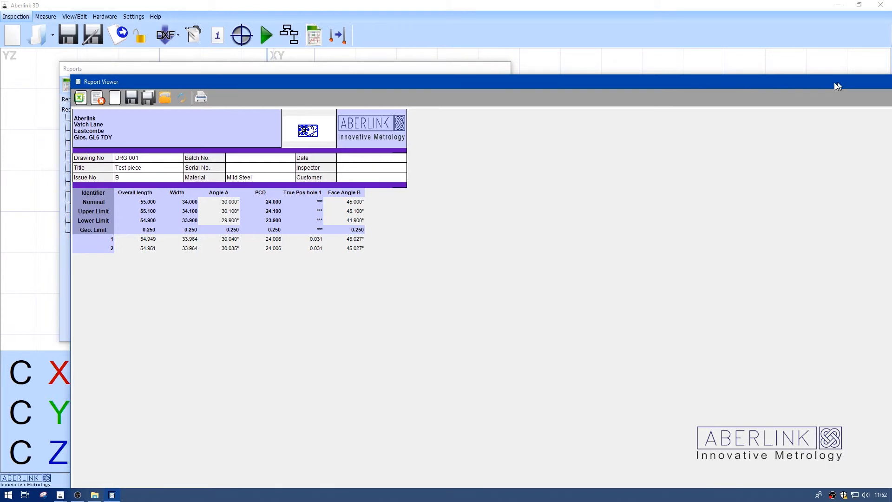
{"action": "left_click", "coordinate": [107, 170]}
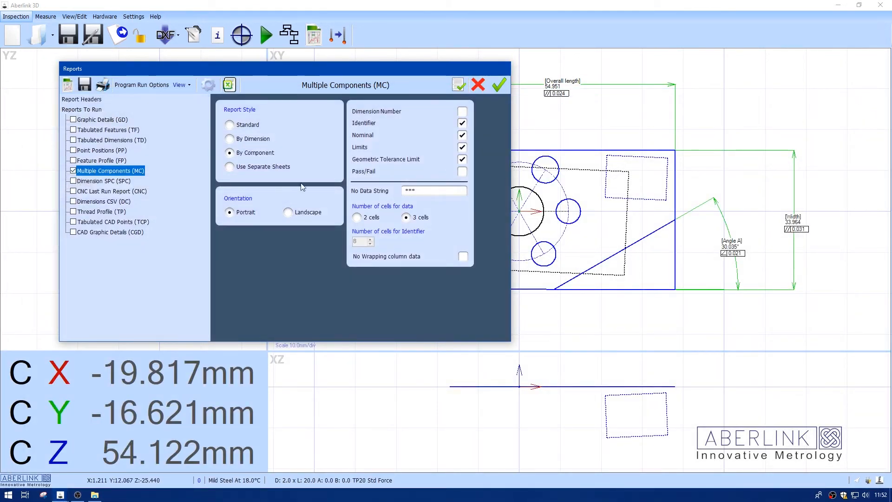
- Preview the Use Separate Sheets style, view sheet 2, then restore Standard style
{"action": "left_click", "coordinate": [230, 166]}
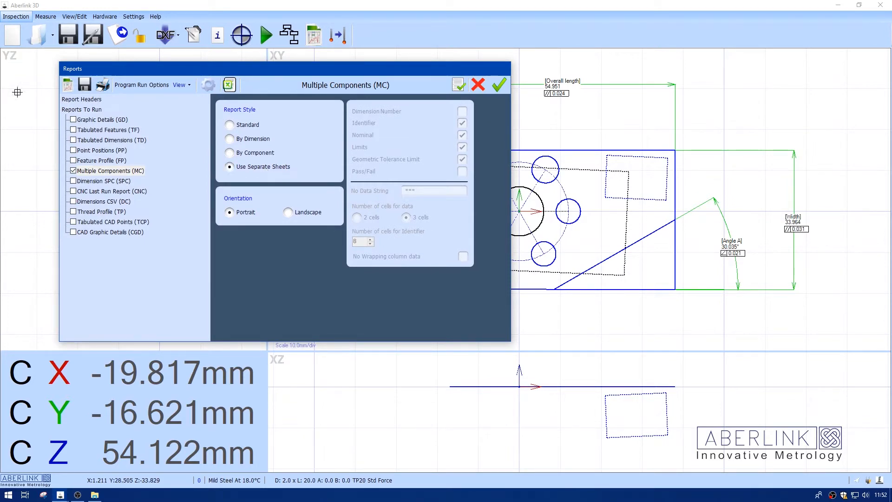
{"action": "left_click", "coordinate": [498, 84]}
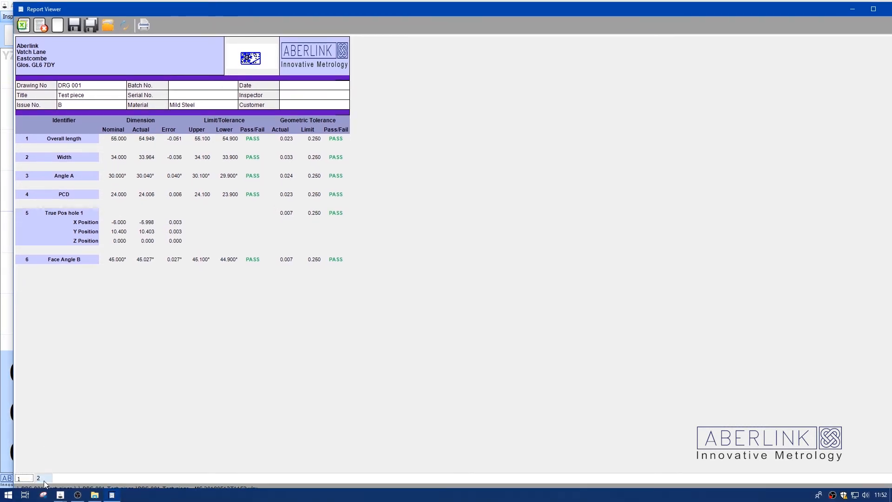
{"action": "left_click", "coordinate": [38, 478]}
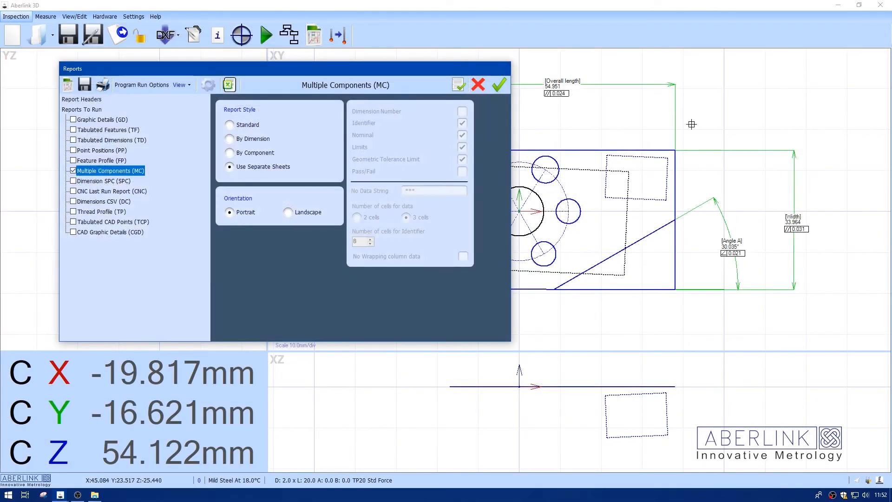
{"action": "left_click", "coordinate": [230, 124]}
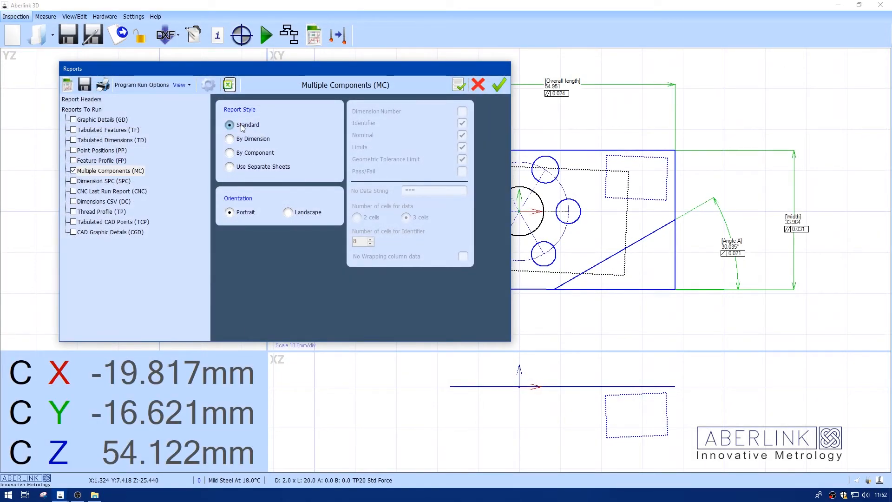